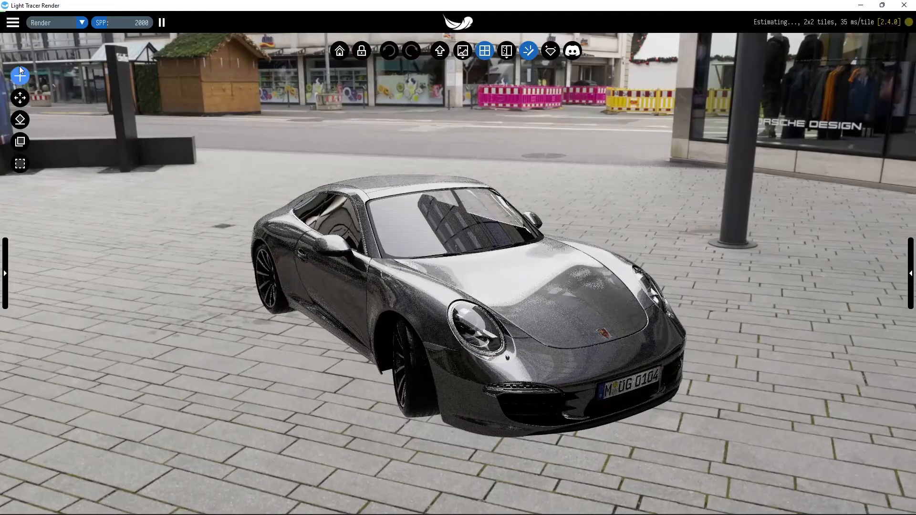
Add a model stand plane beneath the car from the Add panel
left_click(20, 76)
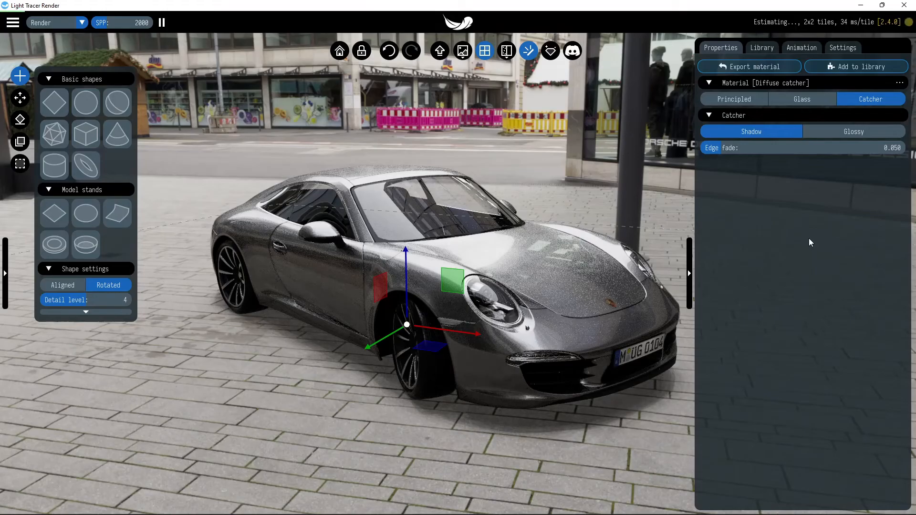
Close the Add panel and deselect the catcher plane under the car
left_click(852, 130)
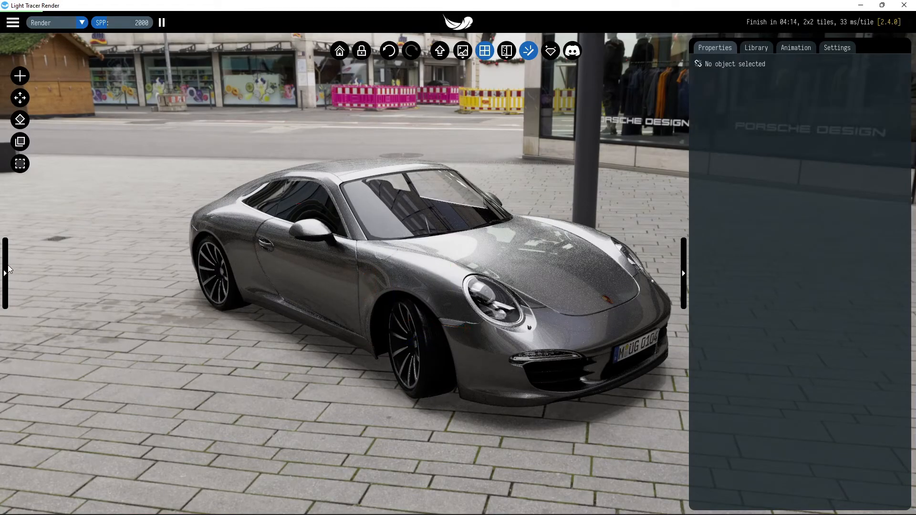
Open the Scene Explorer and environment settings
left_click(6, 270)
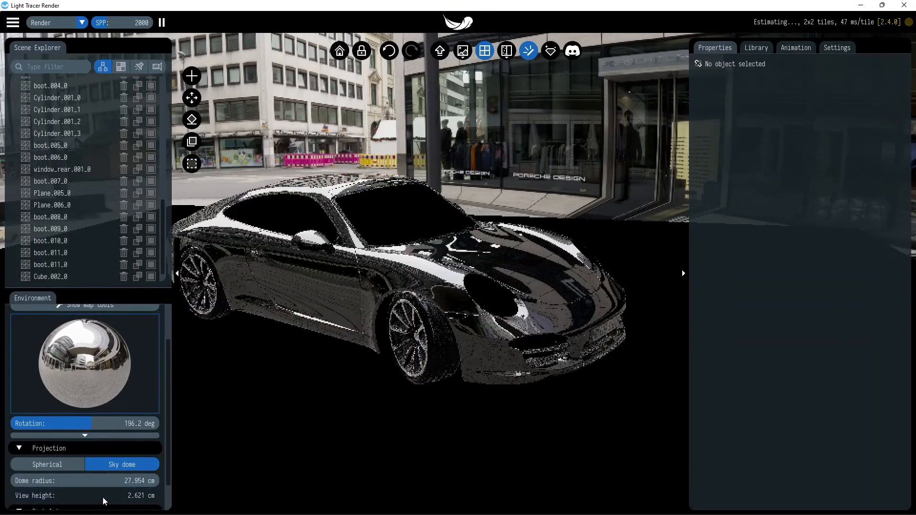
mouse_move(104, 499)
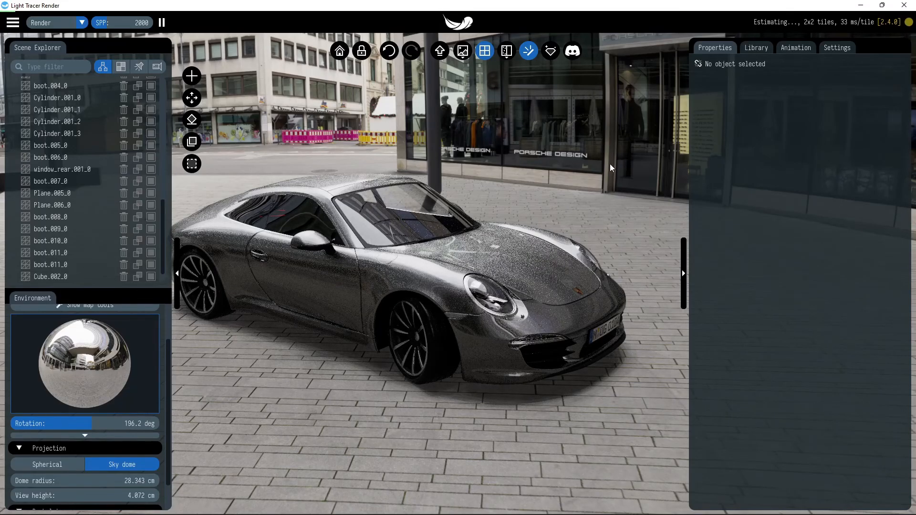
mouse_move(614, 177)
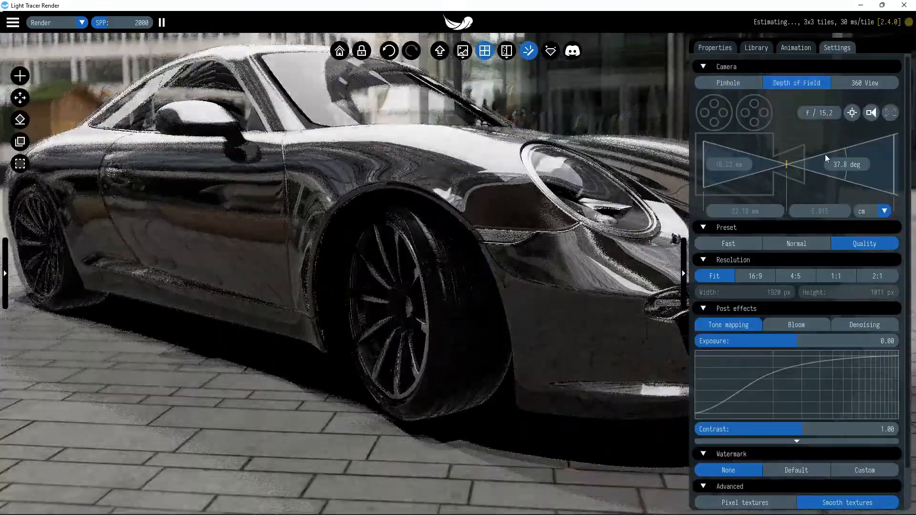
Set the depth-of-field focus point on the car's headlight
left_click(851, 113)
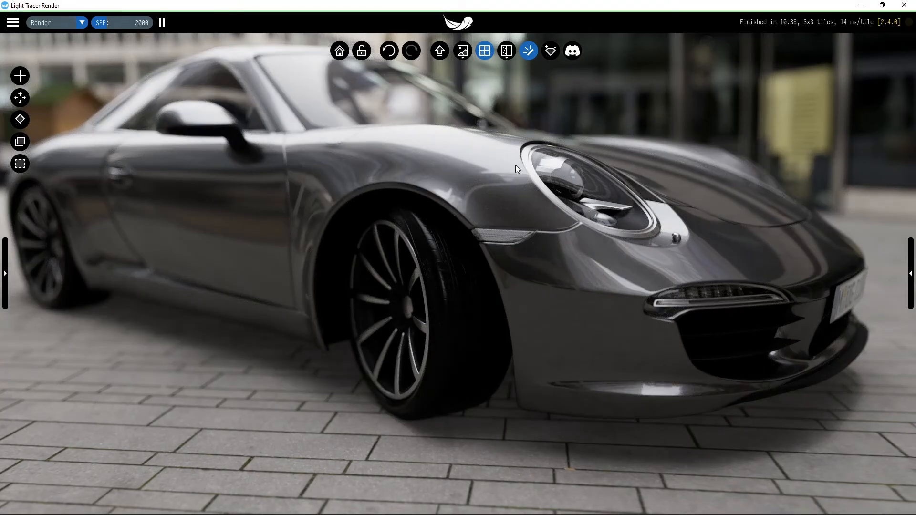
mouse_move(525, 284)
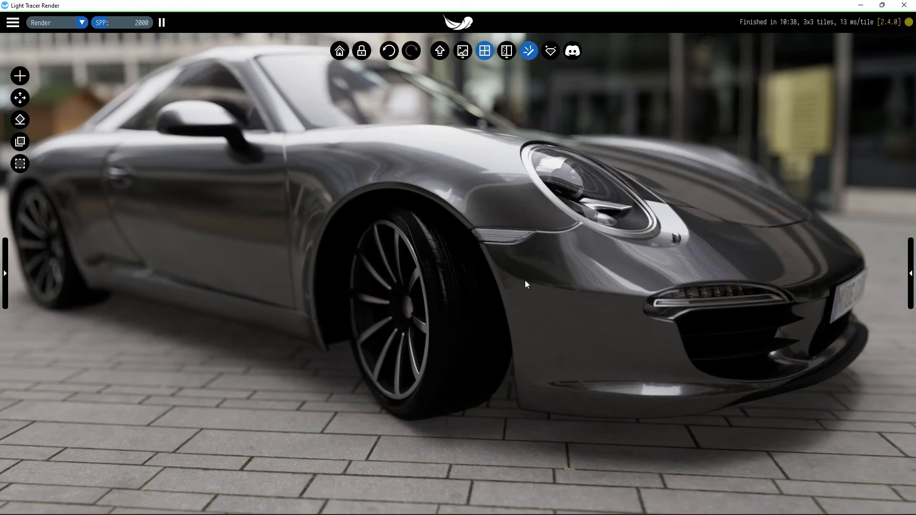
mouse_move(559, 275)
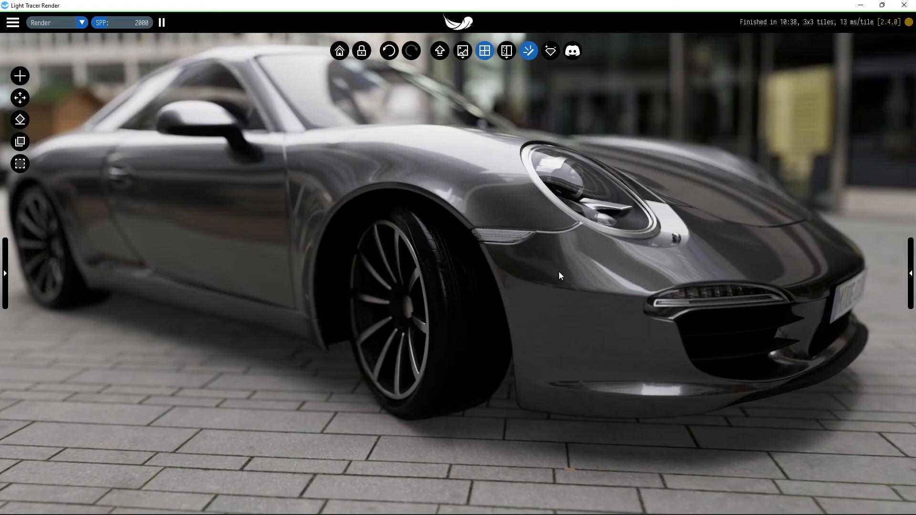